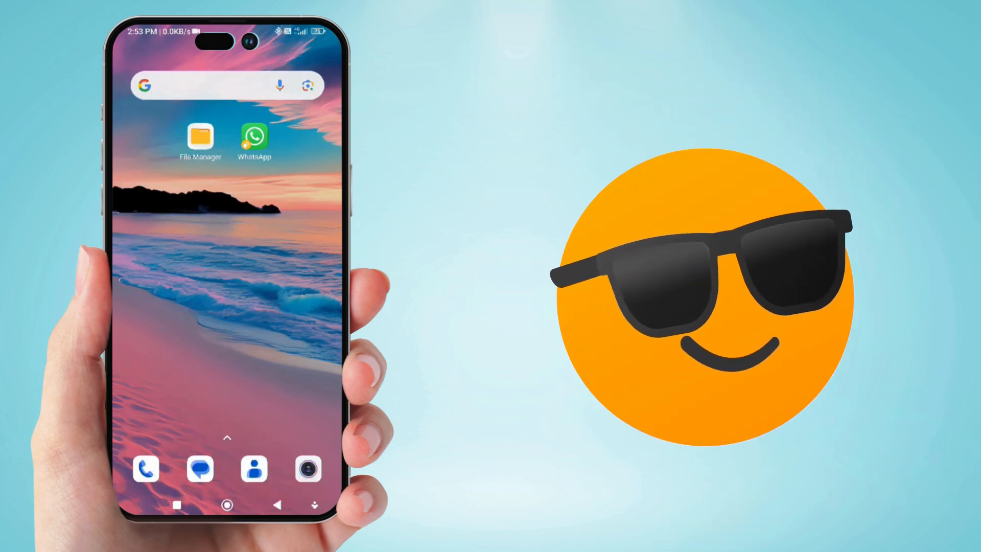
# - Navigate File Manager to WhatsApp's Databases folder and rename the msgstore database file
pyautogui.click(254, 137)
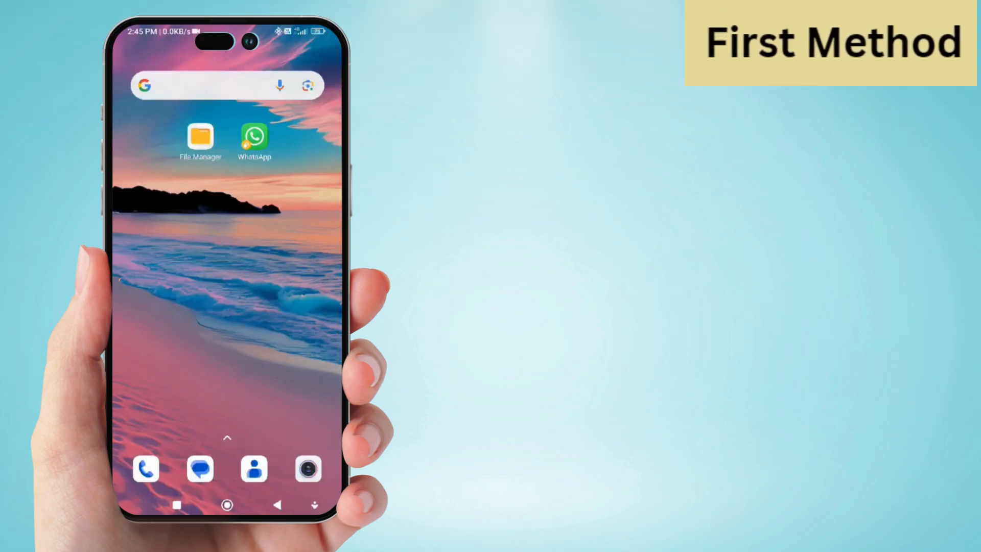
pyautogui.click(200, 139)
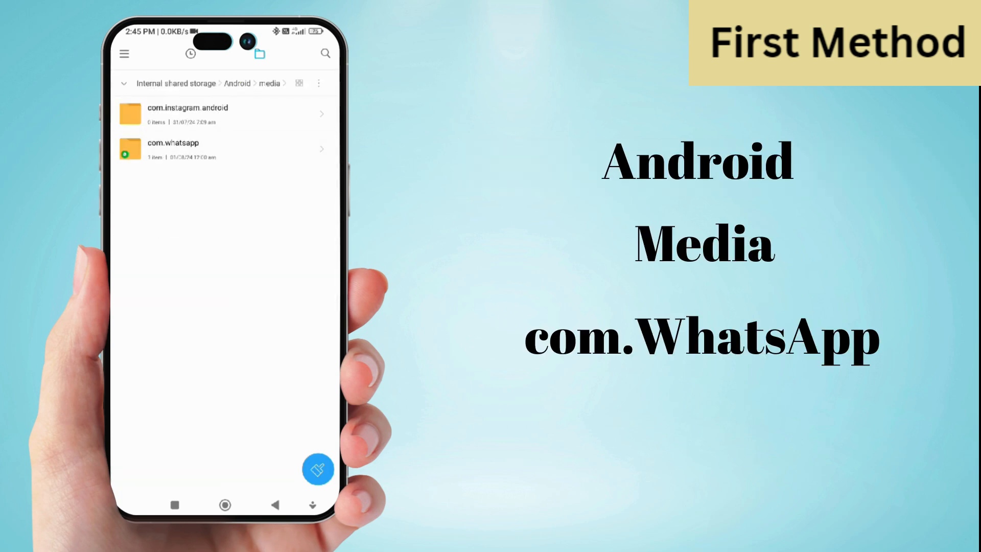
pyautogui.click(173, 147)
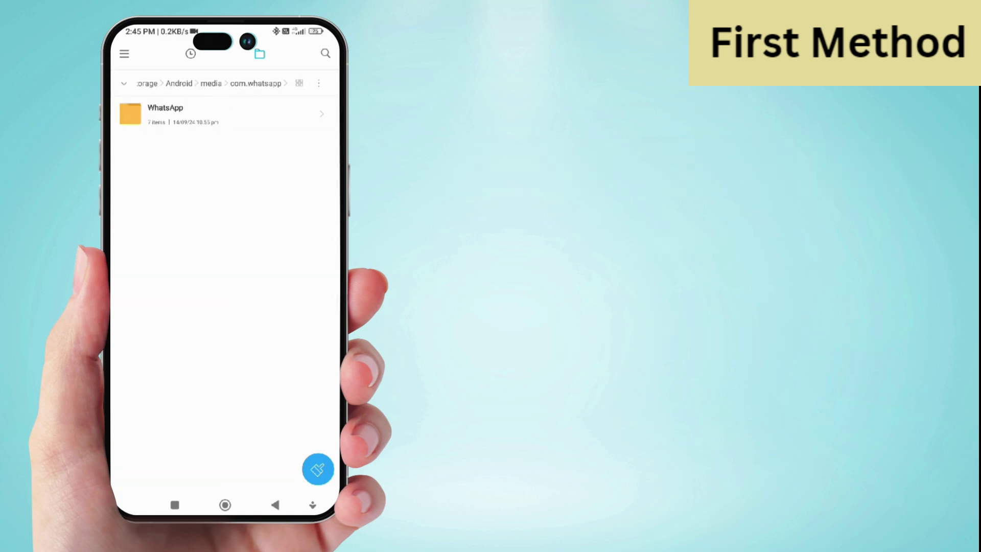
pyautogui.click(166, 113)
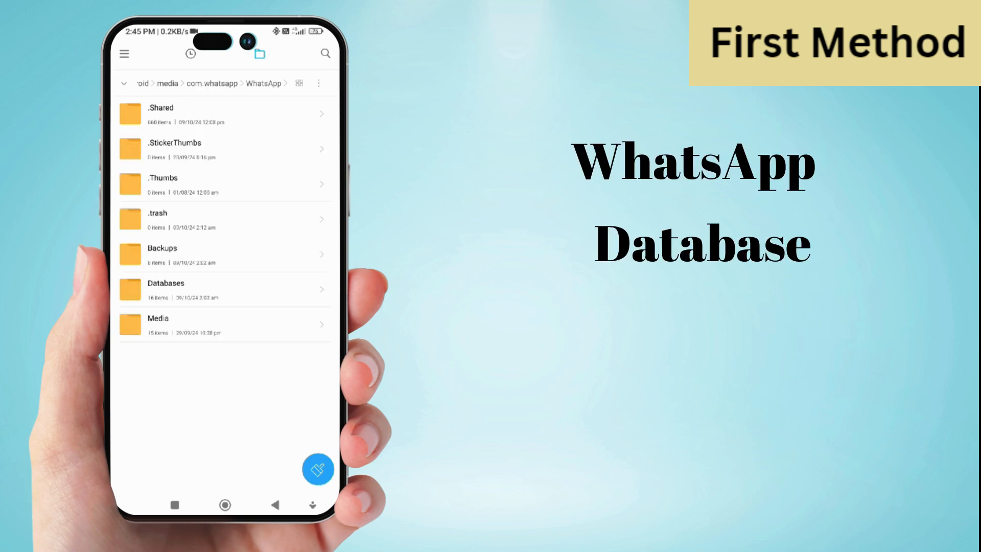
pyautogui.click(166, 289)
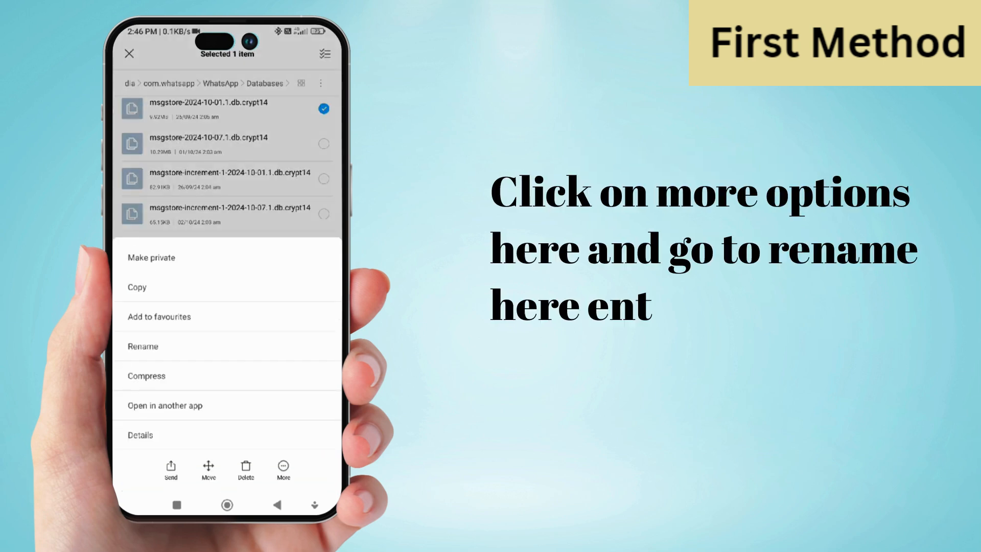
pyautogui.click(143, 346)
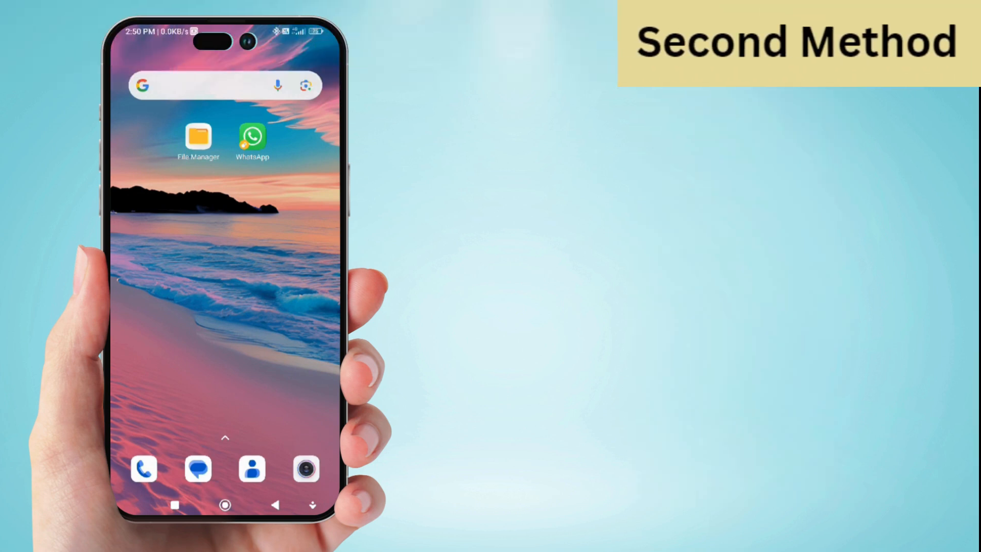
# - Reopen File Manager and copy the five selected msgstore database files via More actions
pyautogui.click(199, 138)
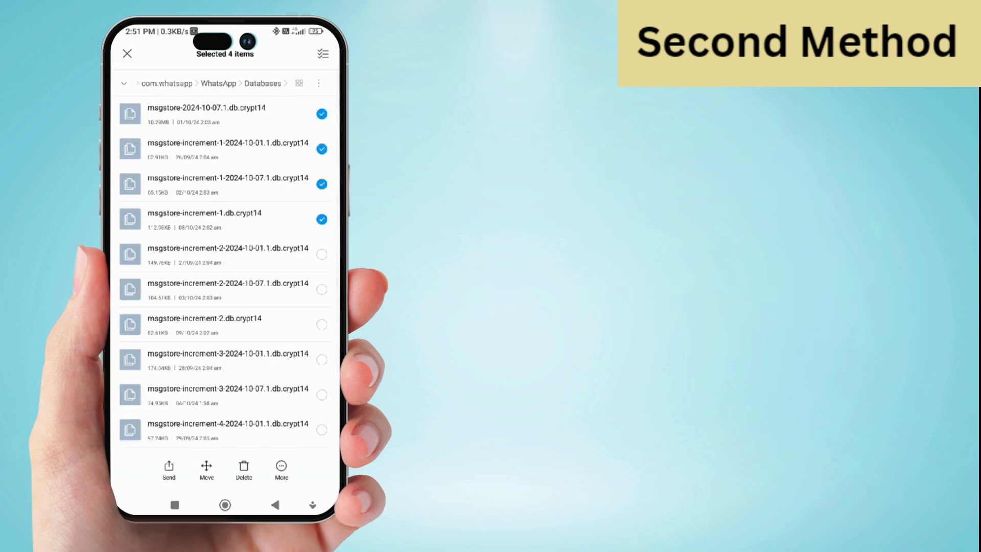
pyautogui.click(280, 468)
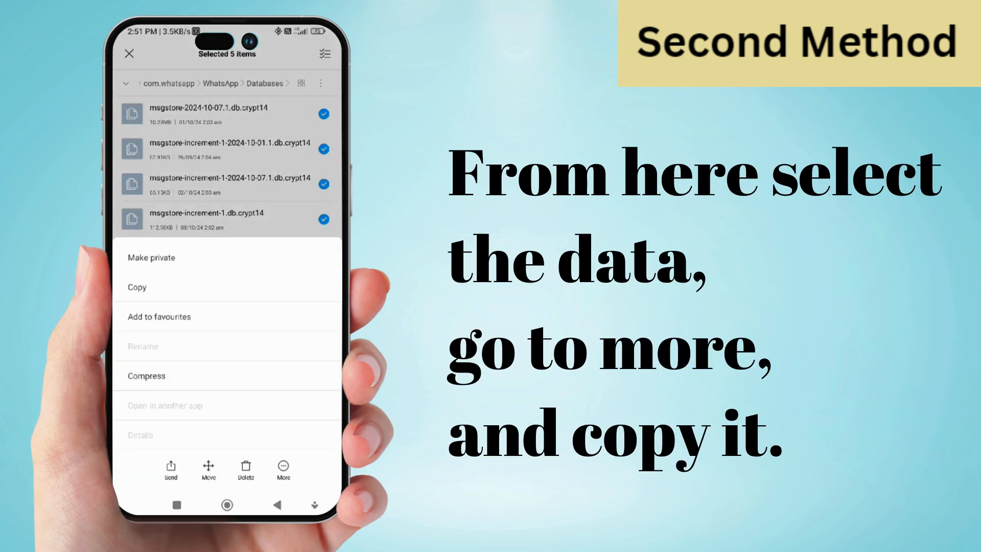
pyautogui.click(137, 287)
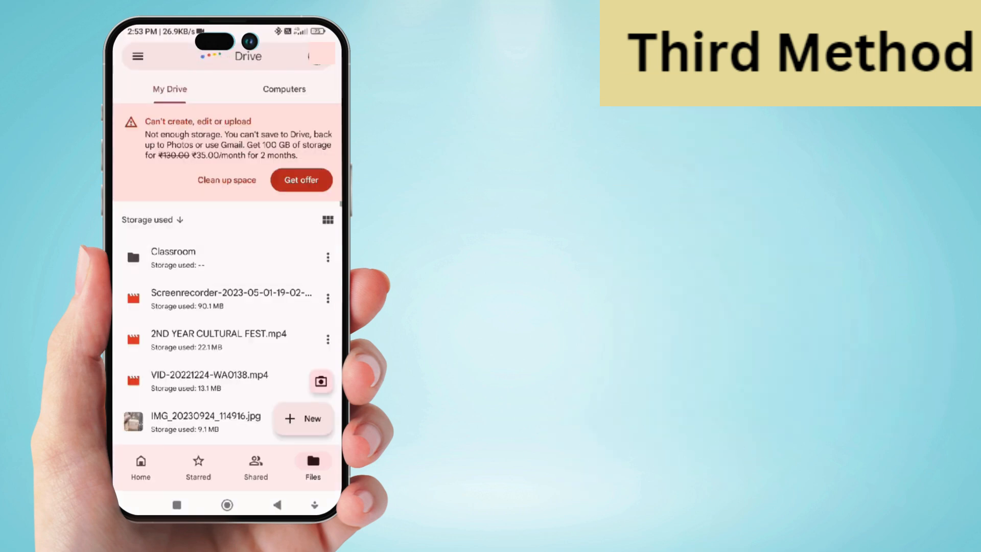
# - Reach Drive's Backups list, show options for the WhatsApp backup, and return to WhatsApp's chats
pyautogui.click(139, 57)
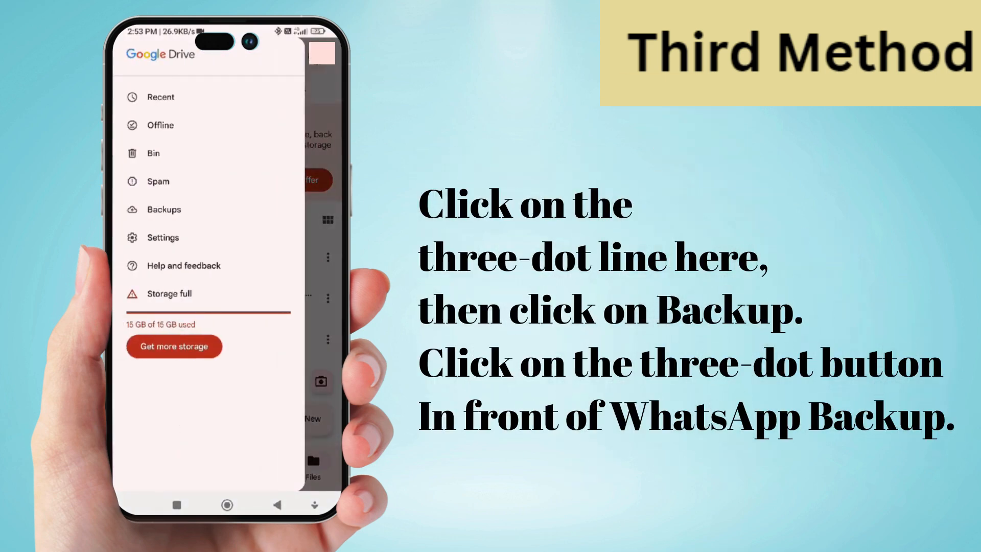
pyautogui.click(163, 209)
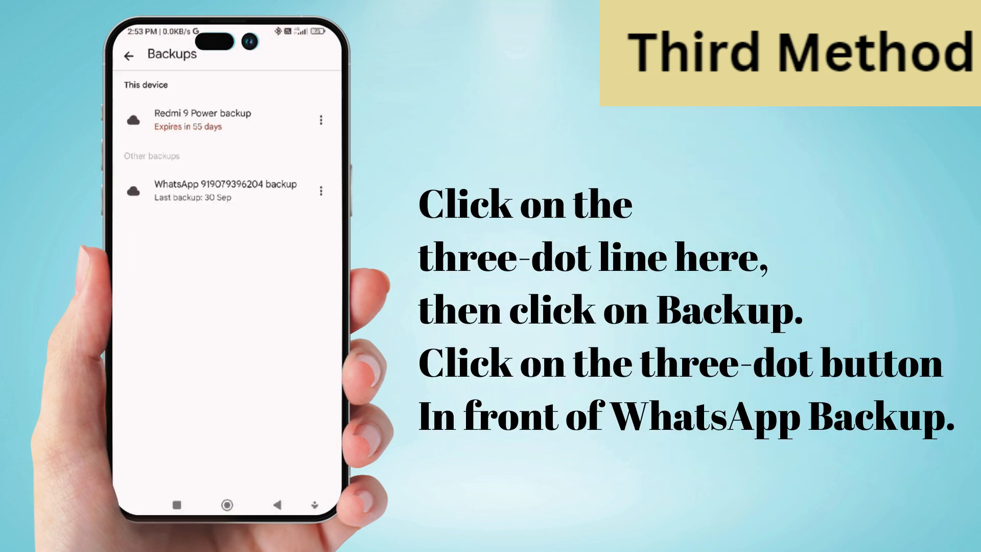
pyautogui.click(321, 190)
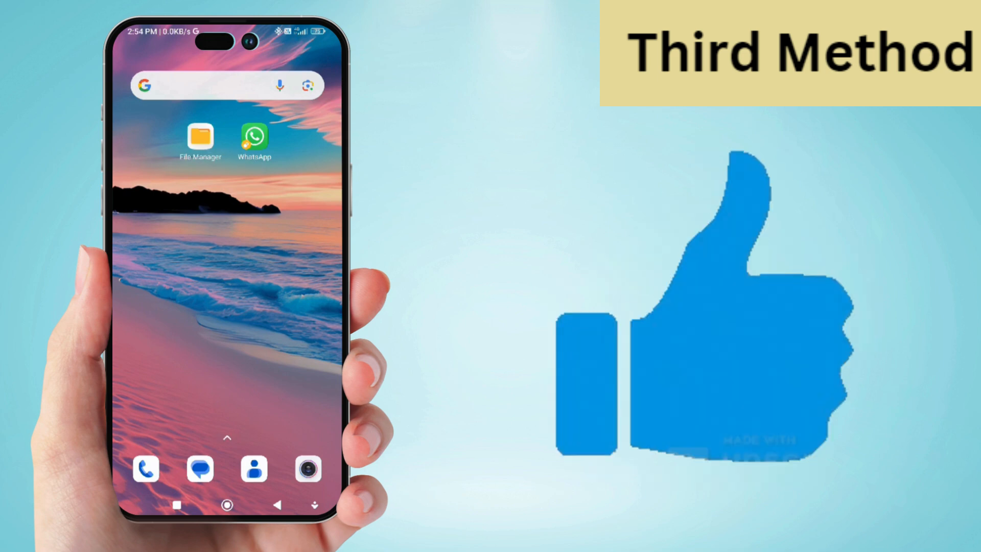
pyautogui.click(254, 137)
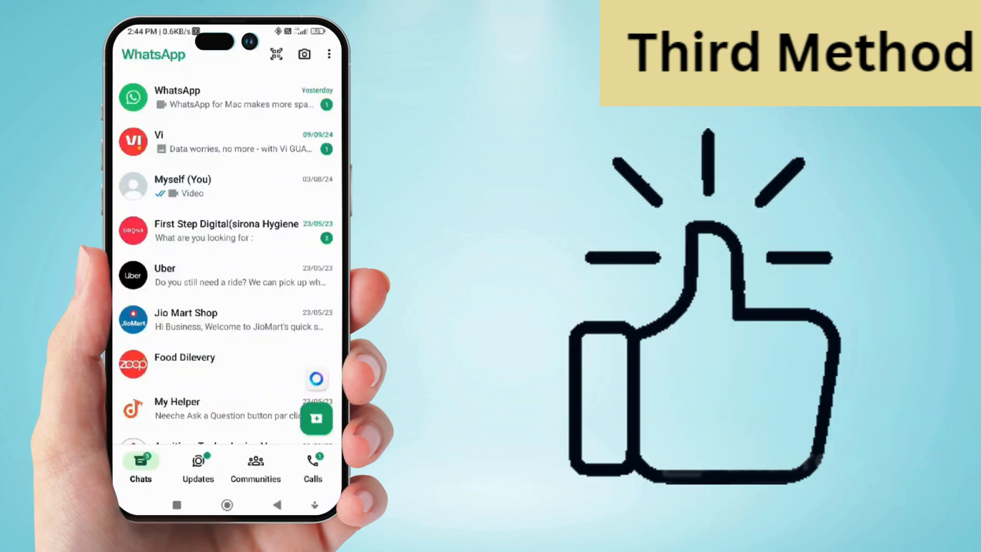